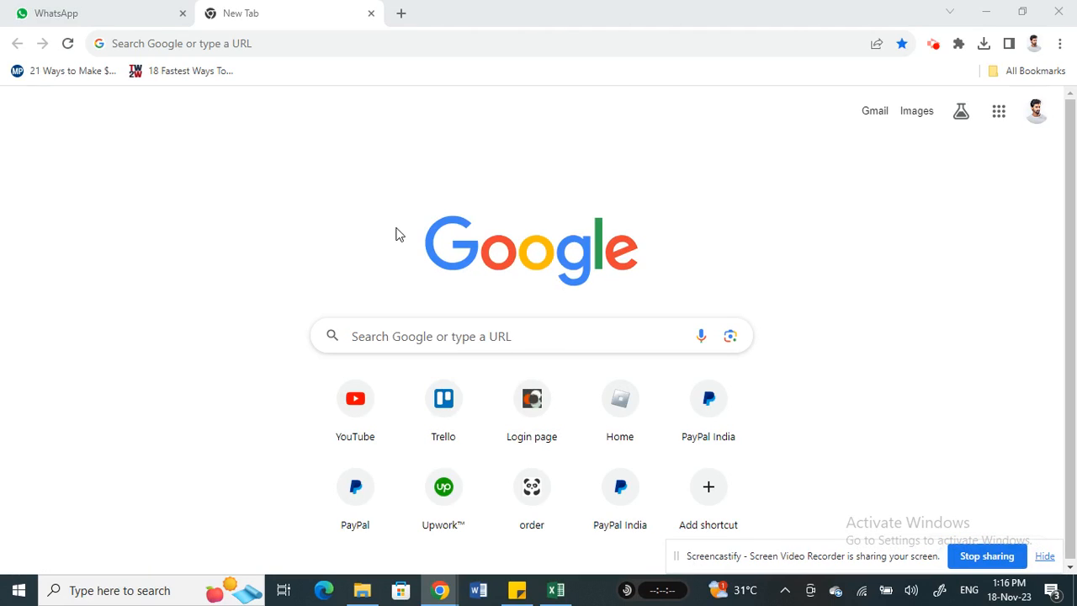
mouse_move(396, 232)
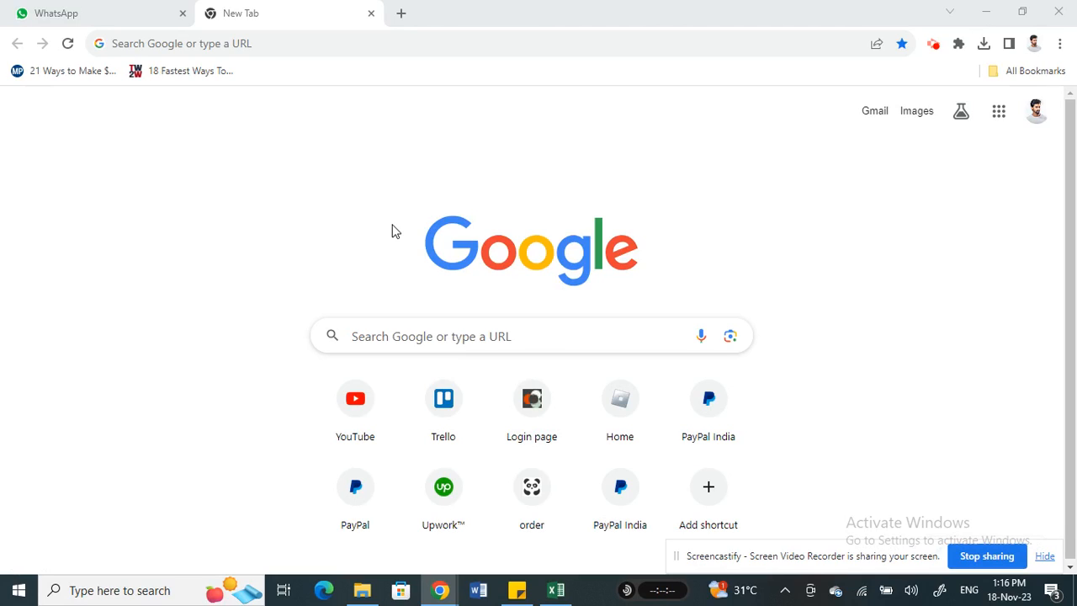
Search Google for 'chrome web store' and go to the Chrome Web Store result.
left_click(92, 13)
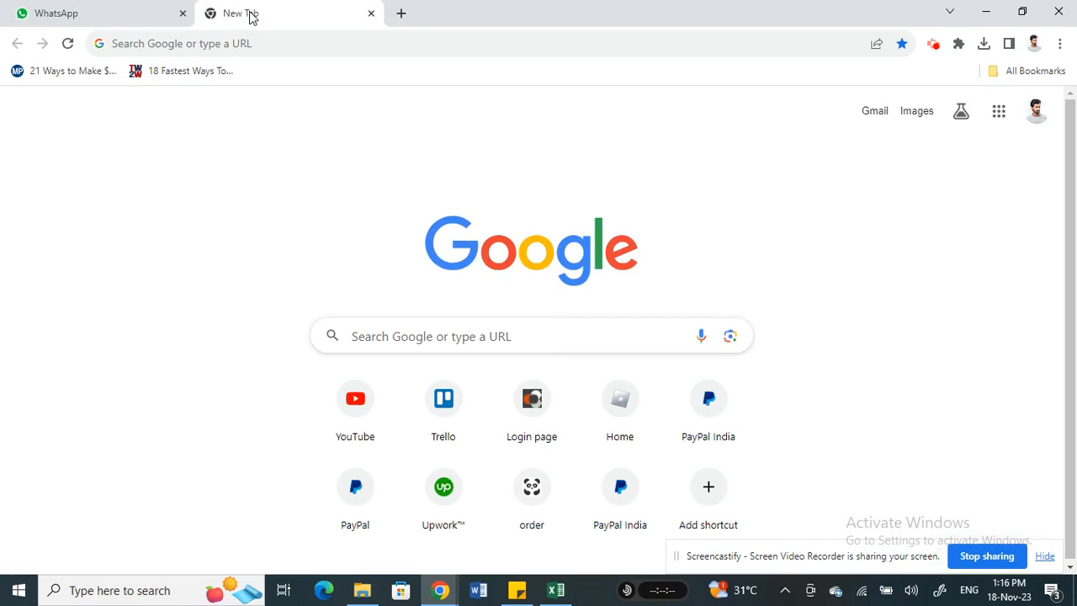
left_click(505, 337)
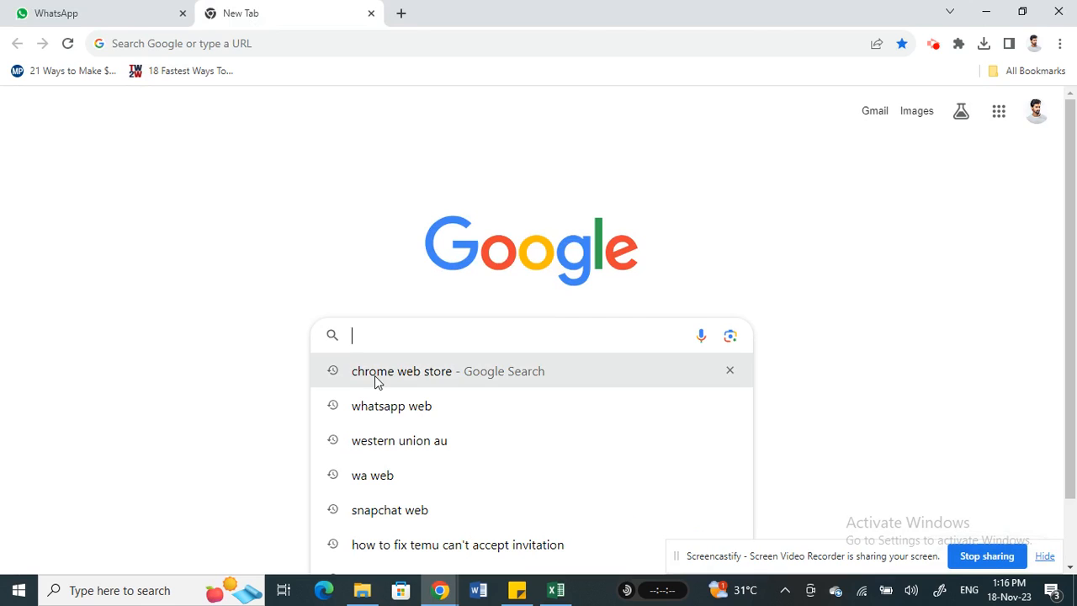
left_click(401, 372)
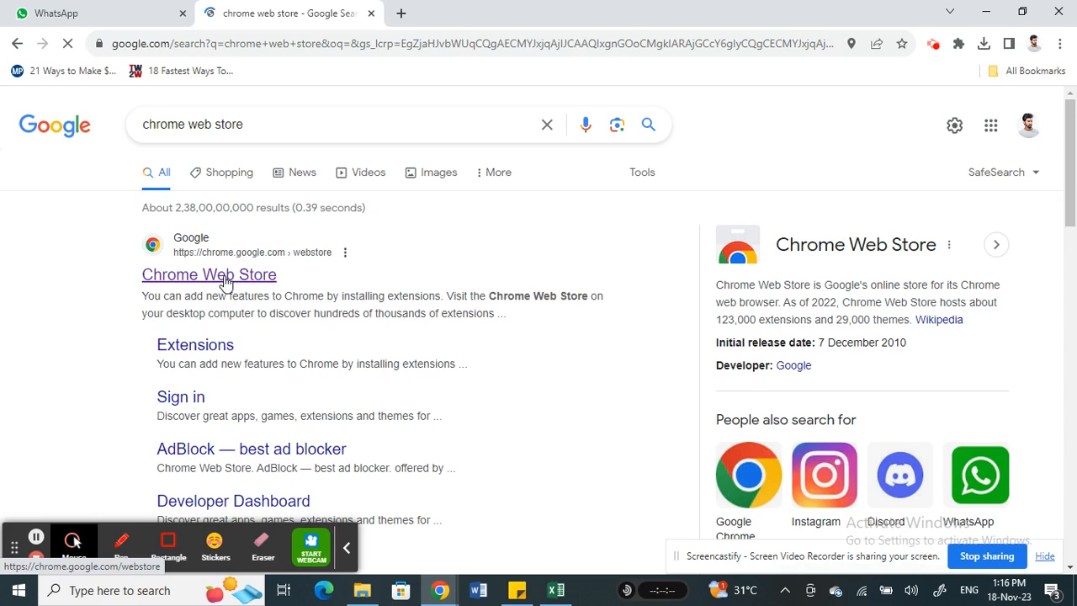
left_click(209, 275)
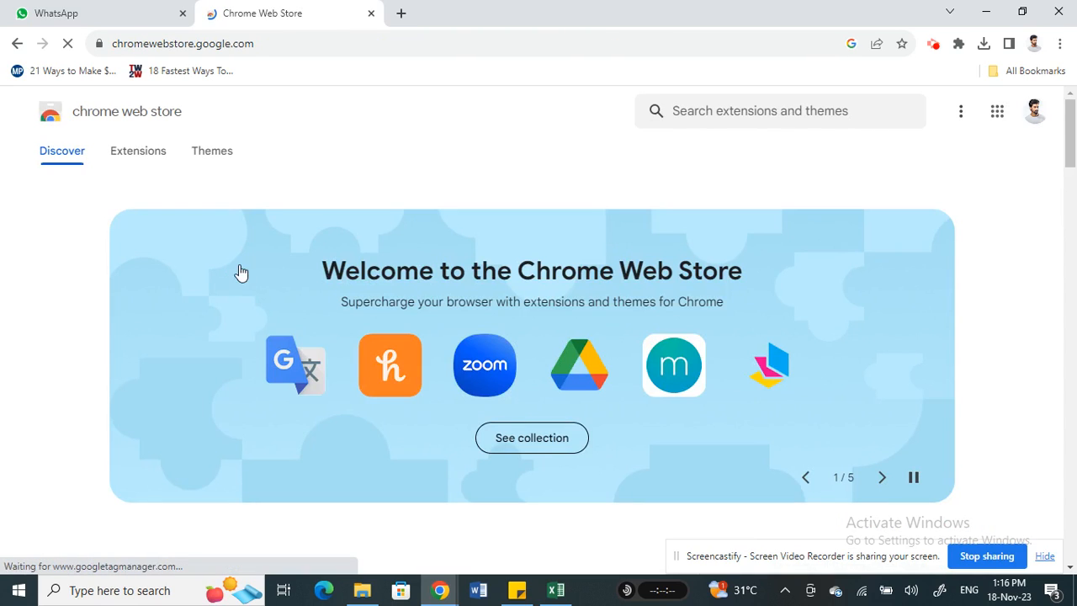
Search the store for 'WhatsUp+ for WhatsApp Web' and scroll to the WhatsUp+ result.
left_click(758, 111)
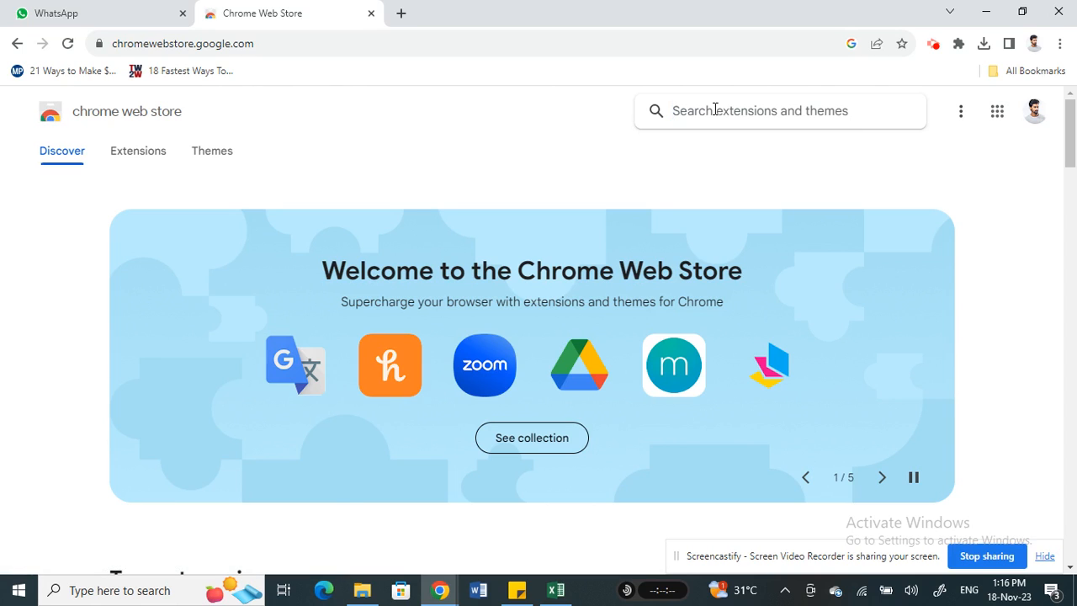
type("whatsu")
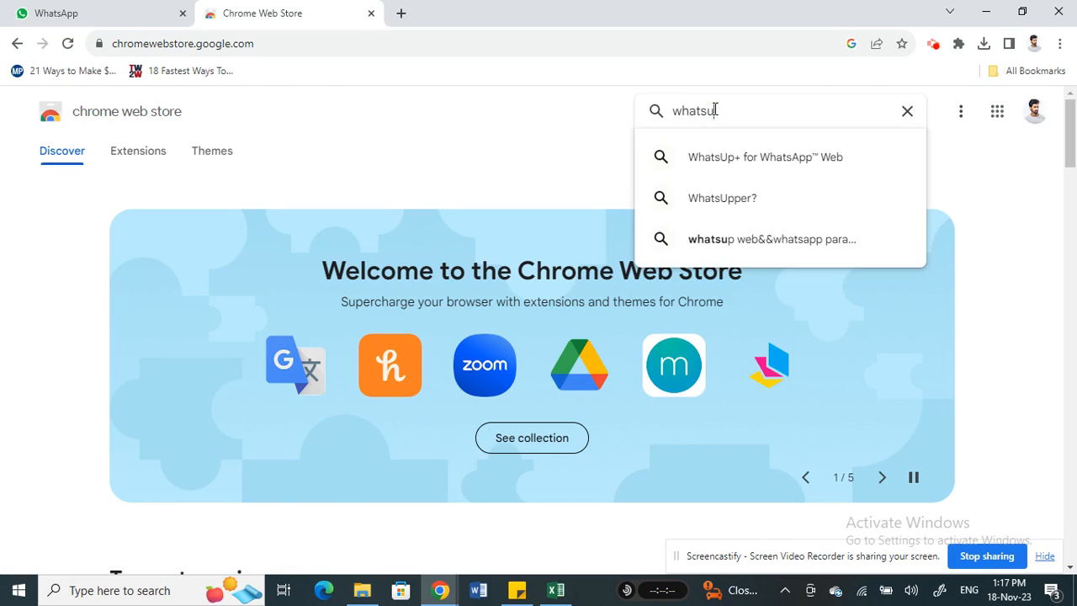
type("p+ for")
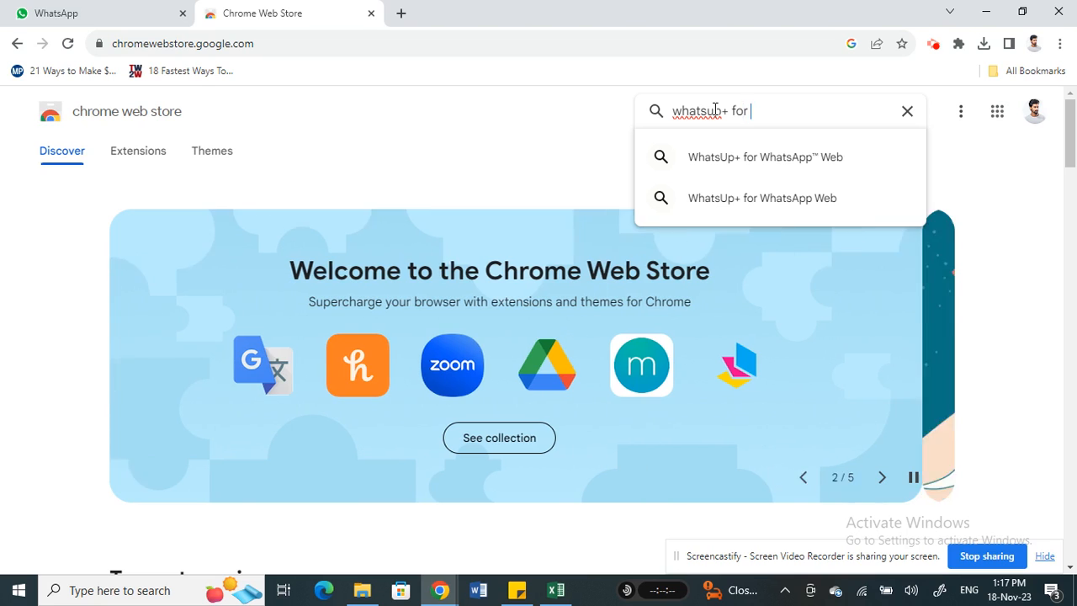
type("what")
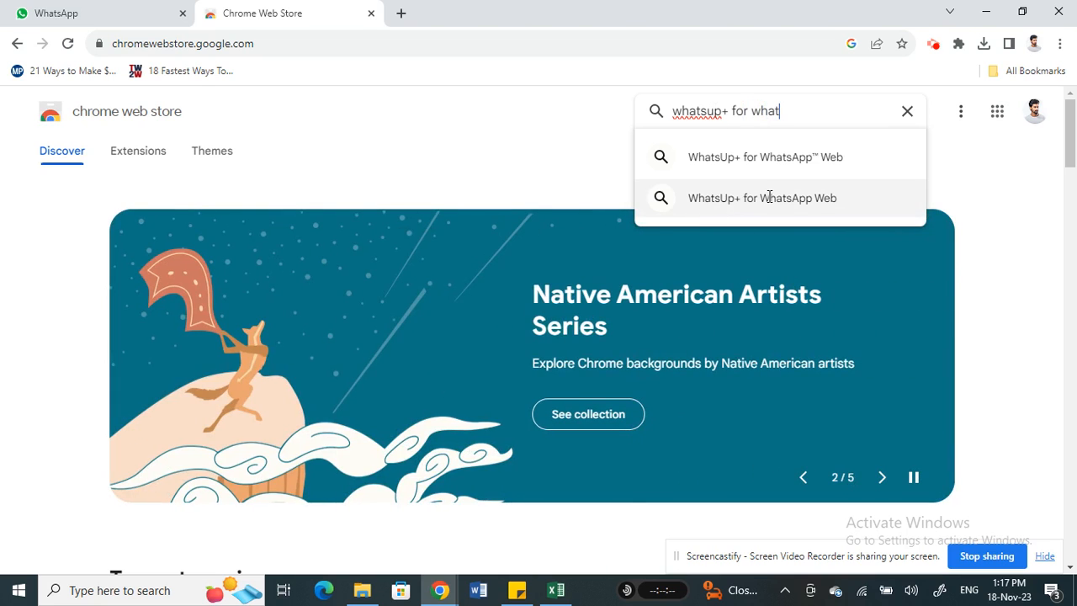
left_click(761, 199)
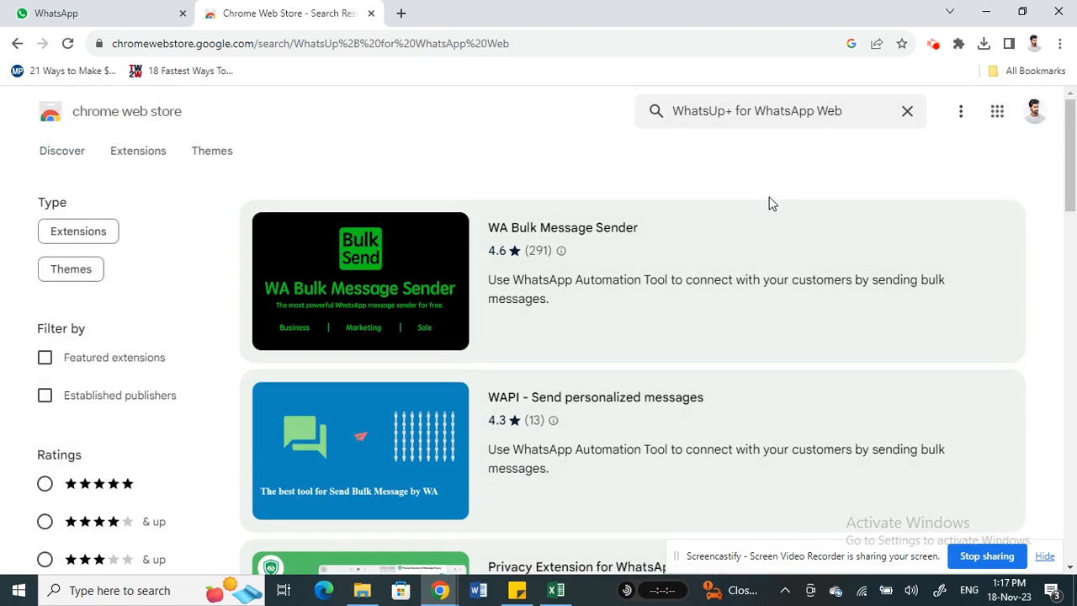
scroll("down", 3)
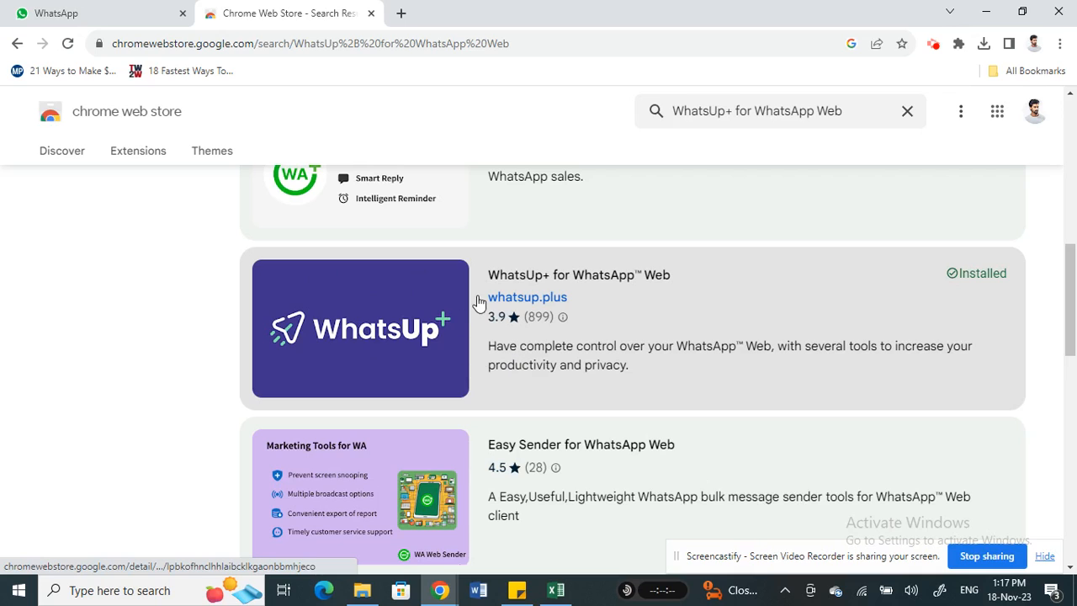
mouse_move(544, 286)
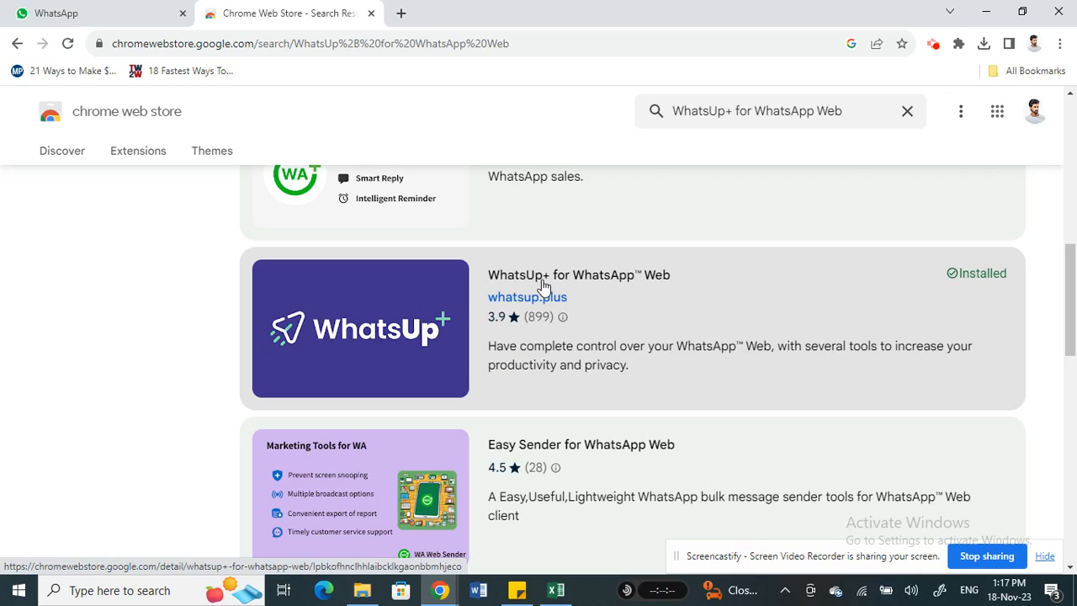
mouse_move(398, 310)
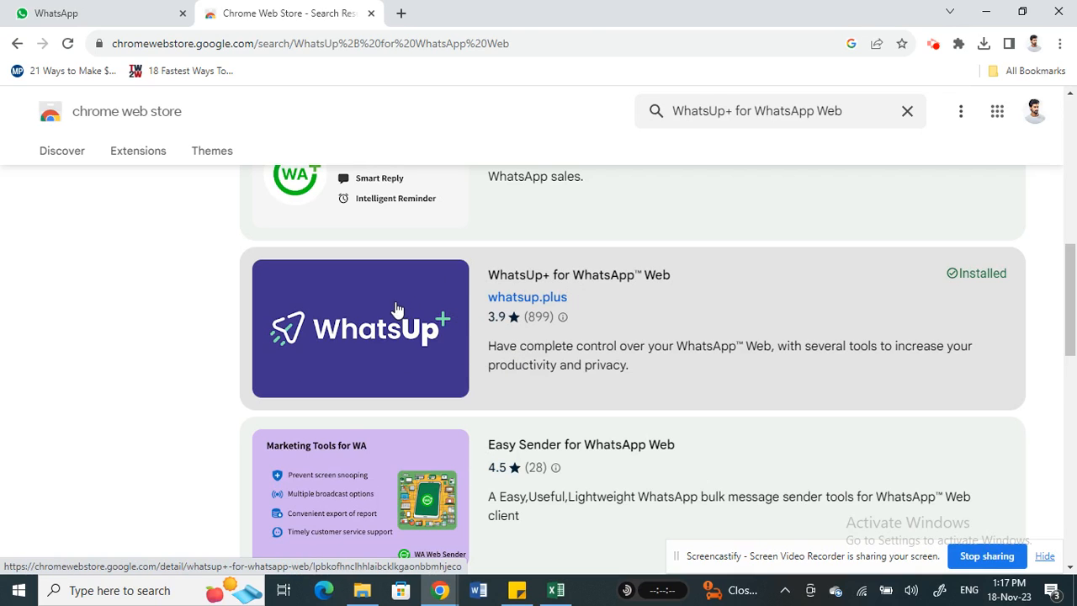
View the WhatsUp+ extension page and pin WhatsUp+ to the toolbar from the Extensions list.
left_click(360, 328)
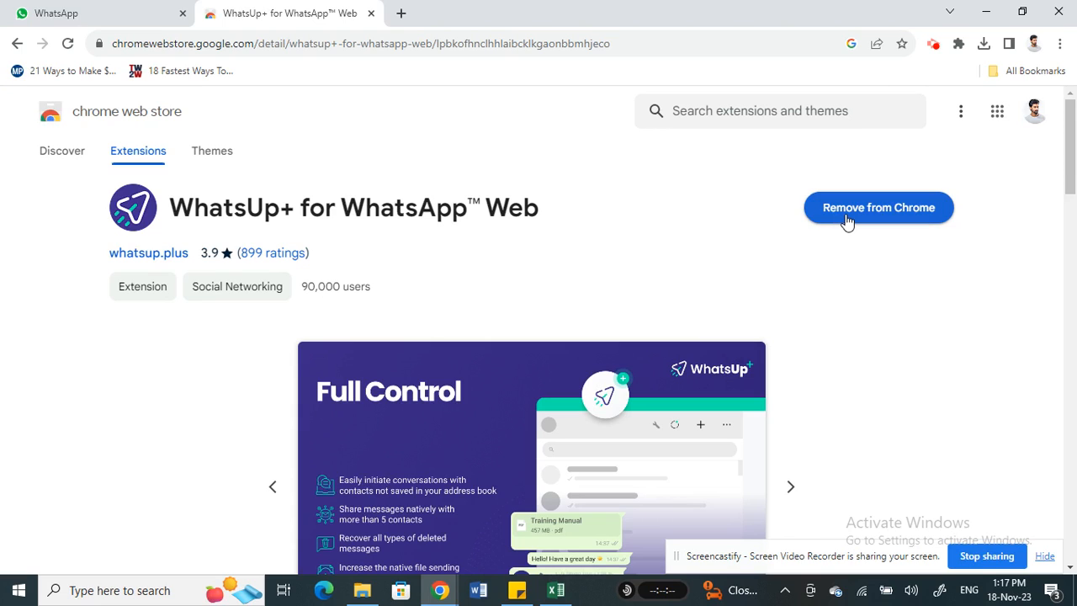
mouse_move(787, 215)
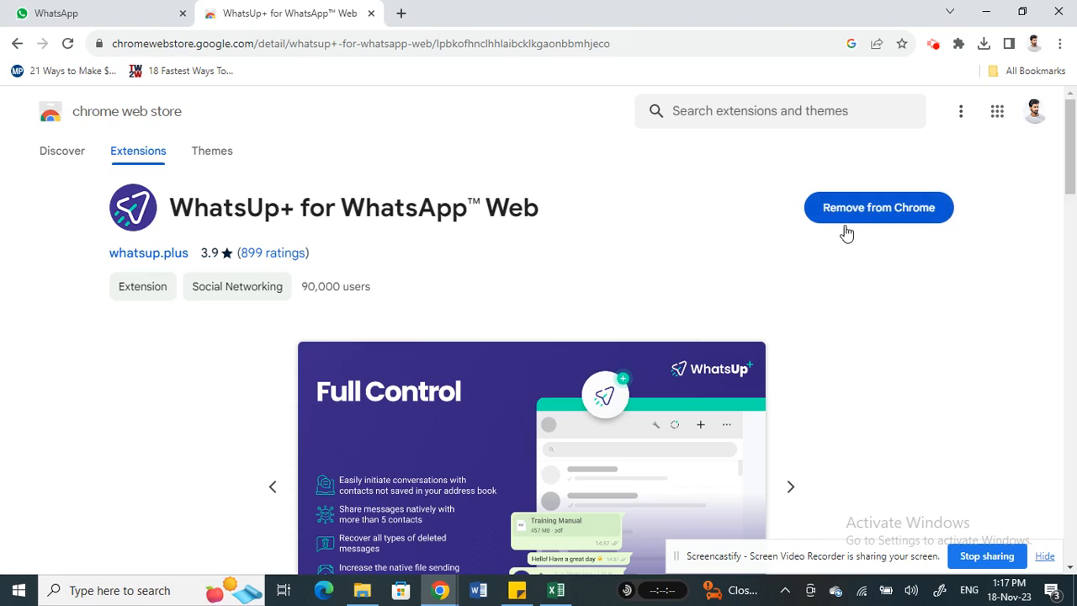
mouse_move(744, 260)
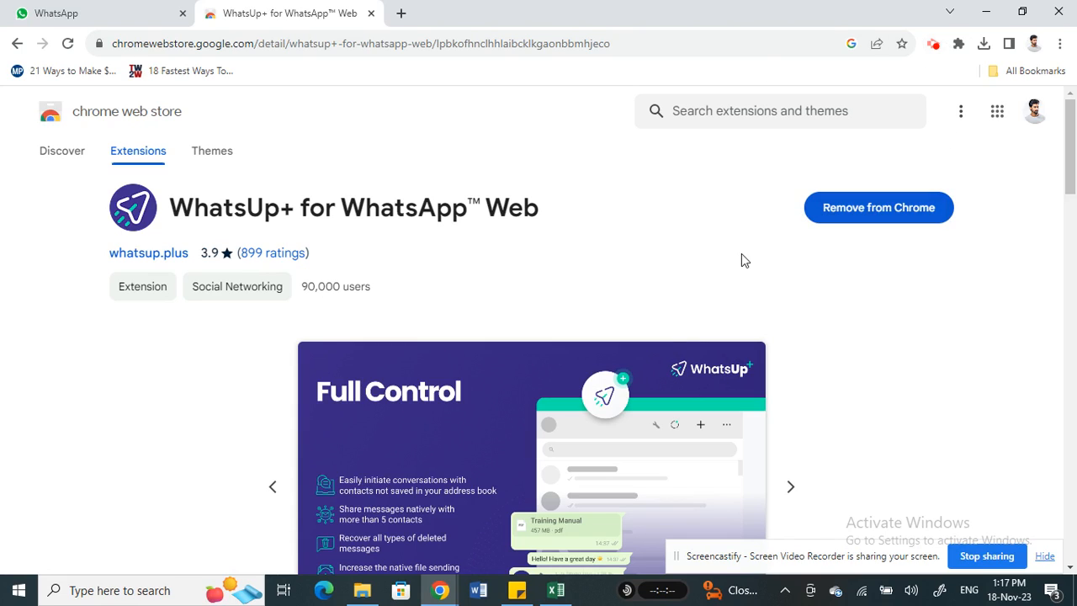
mouse_move(959, 43)
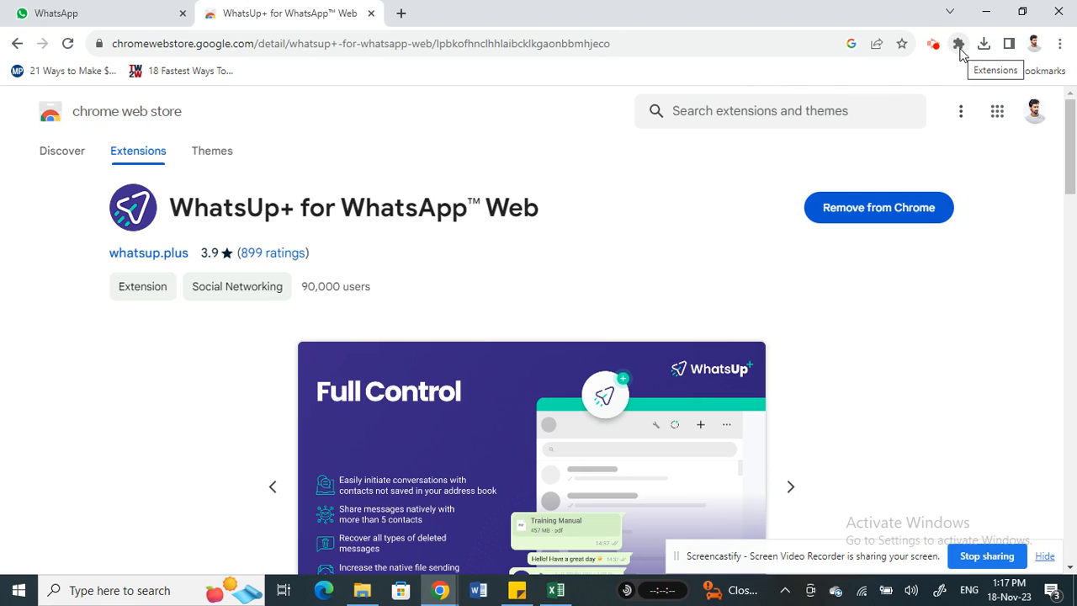
left_click(959, 44)
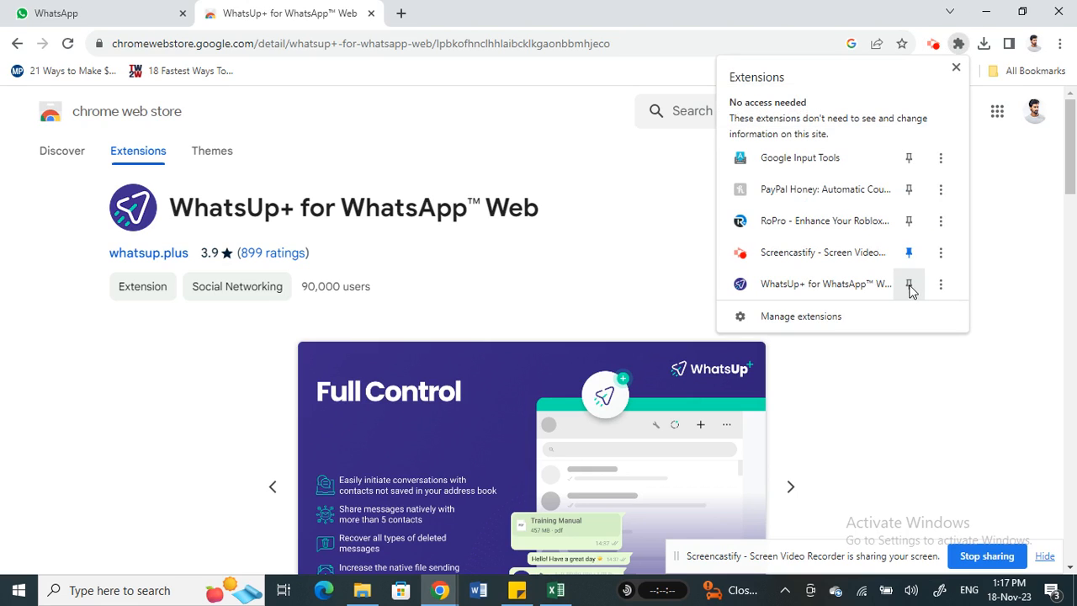
left_click(909, 283)
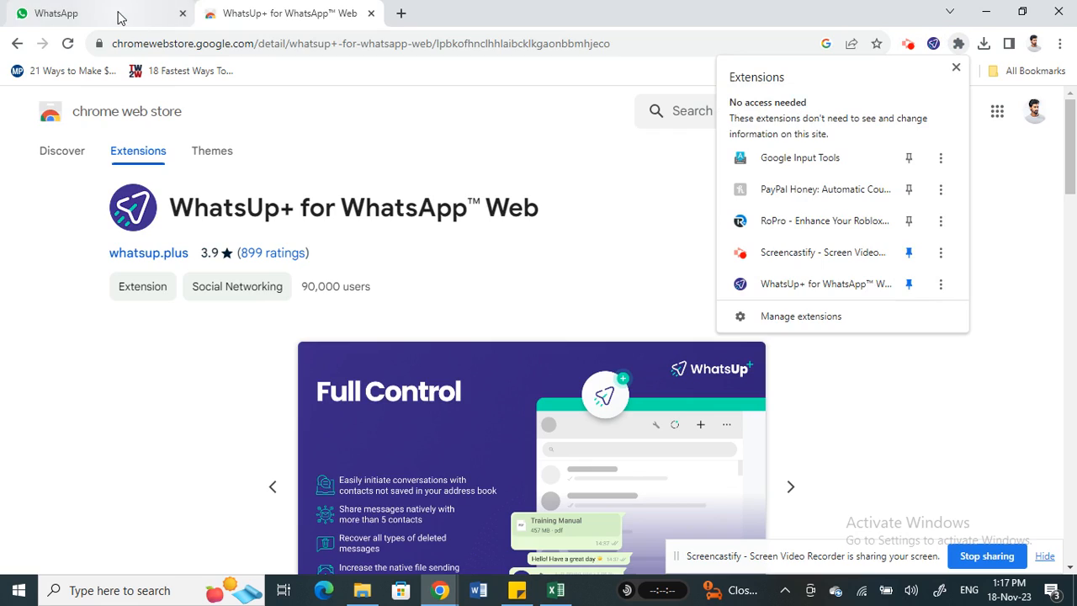
Return to the WhatsApp Web tab and bring up the WhatsUp+ tools list.
left_click(58, 13)
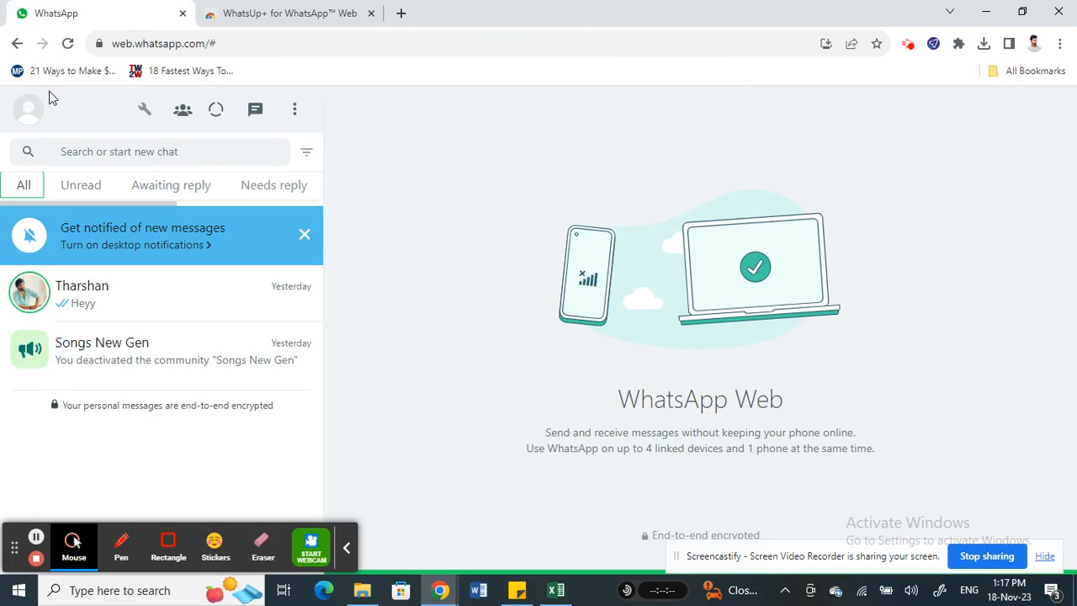
mouse_move(658, 159)
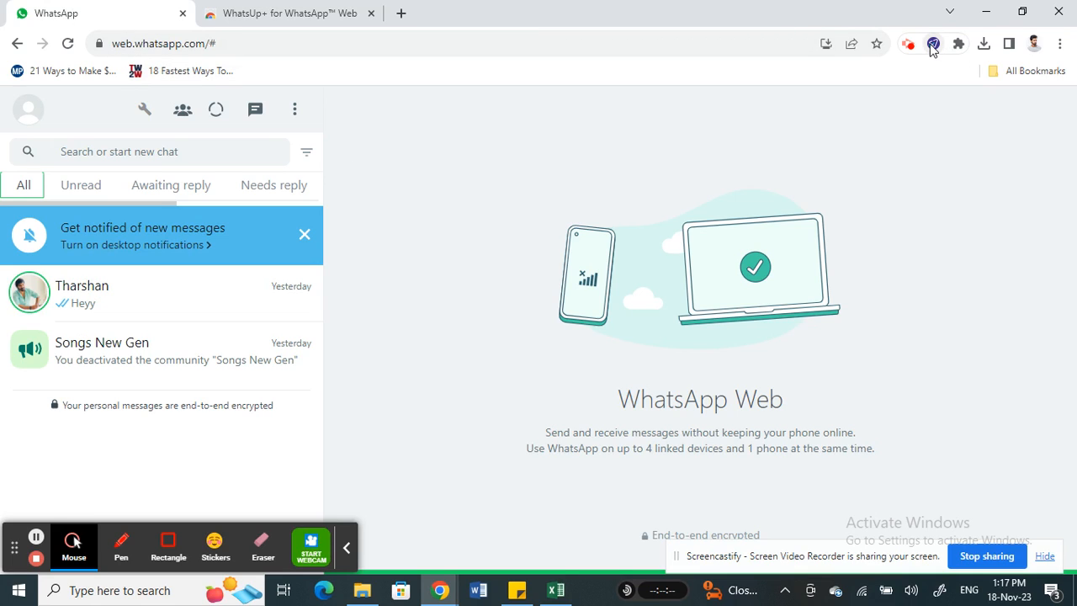
left_click(145, 109)
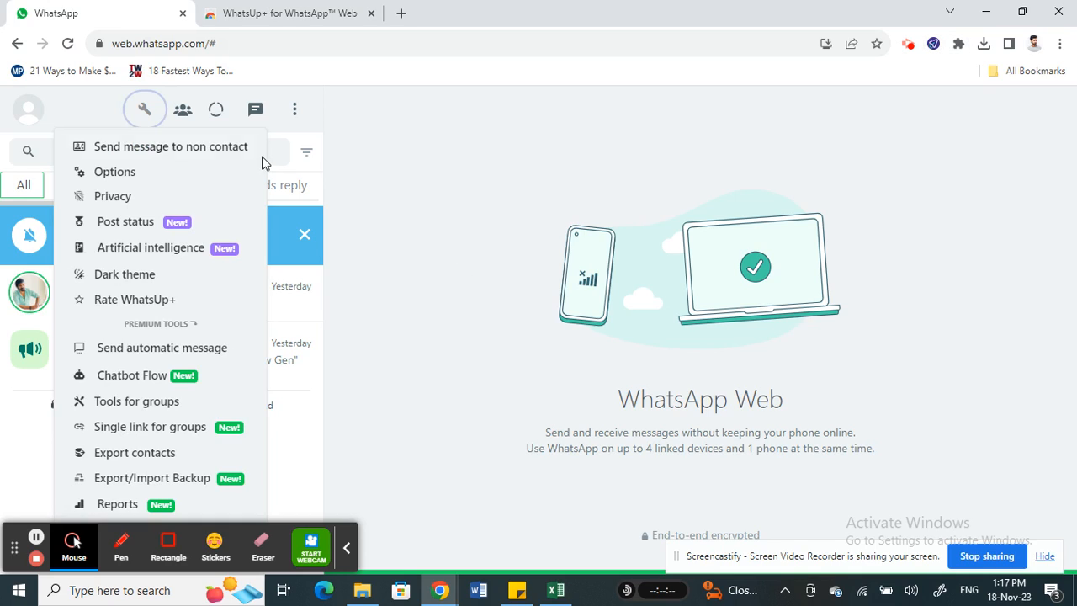
mouse_move(143, 195)
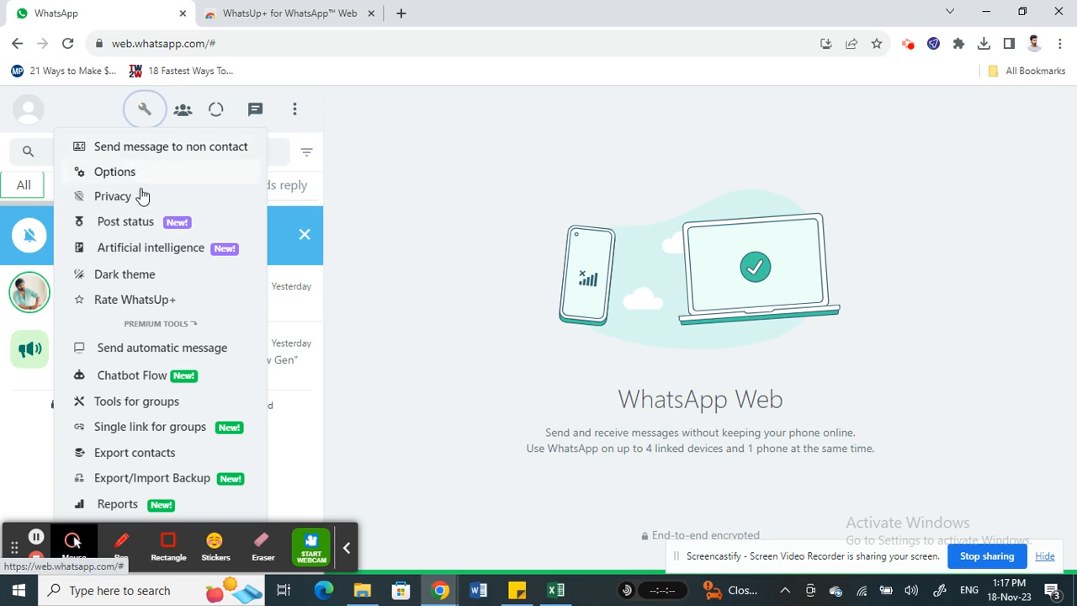
mouse_move(124, 222)
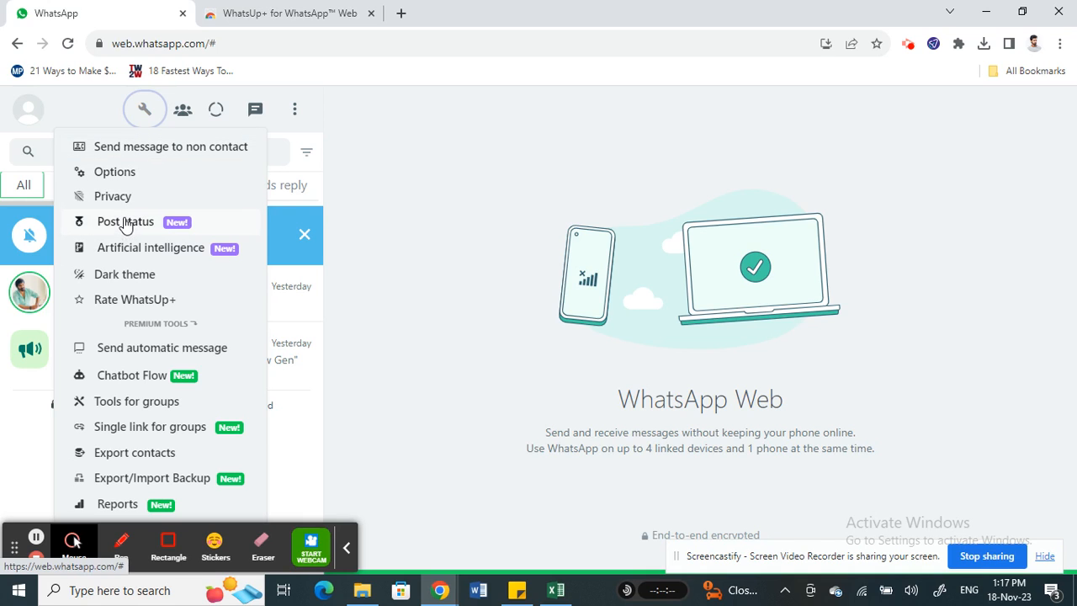
Choose Post status and focus the Status text field for a text status.
left_click(124, 222)
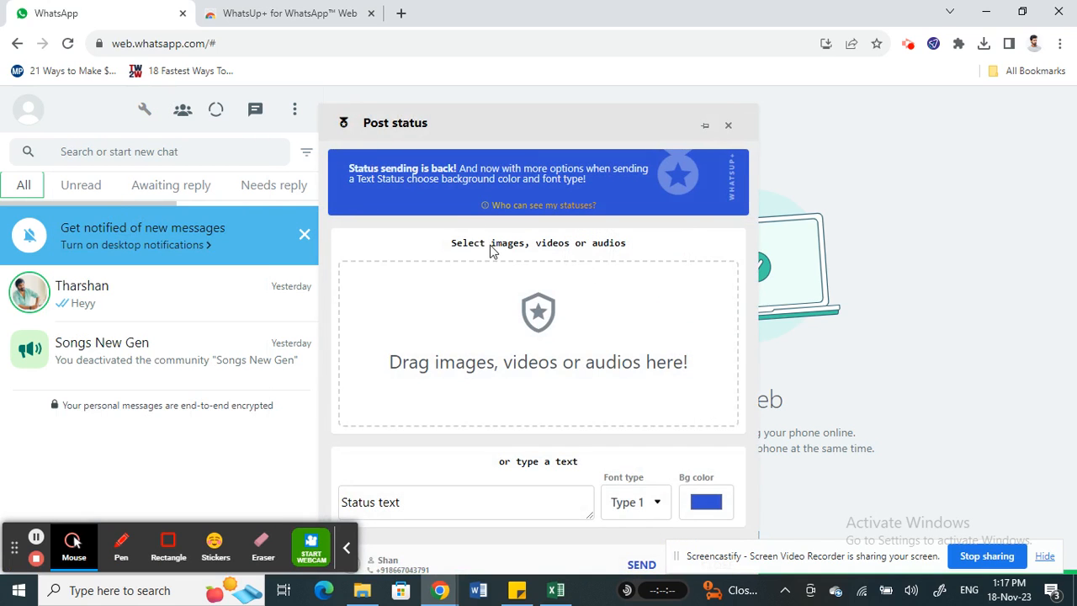
left_click(464, 502)
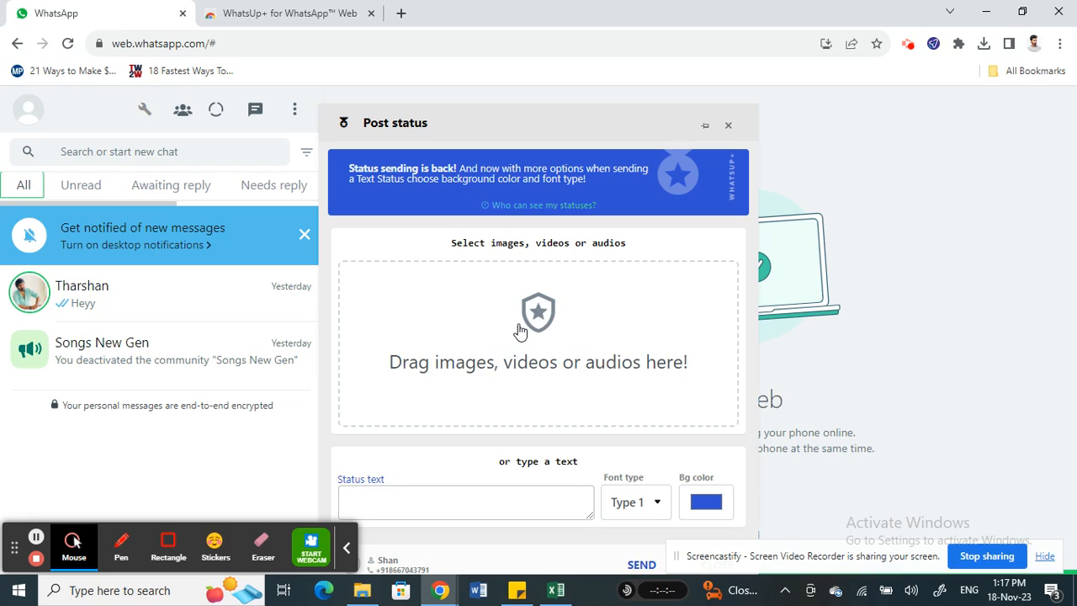
mouse_move(525, 328)
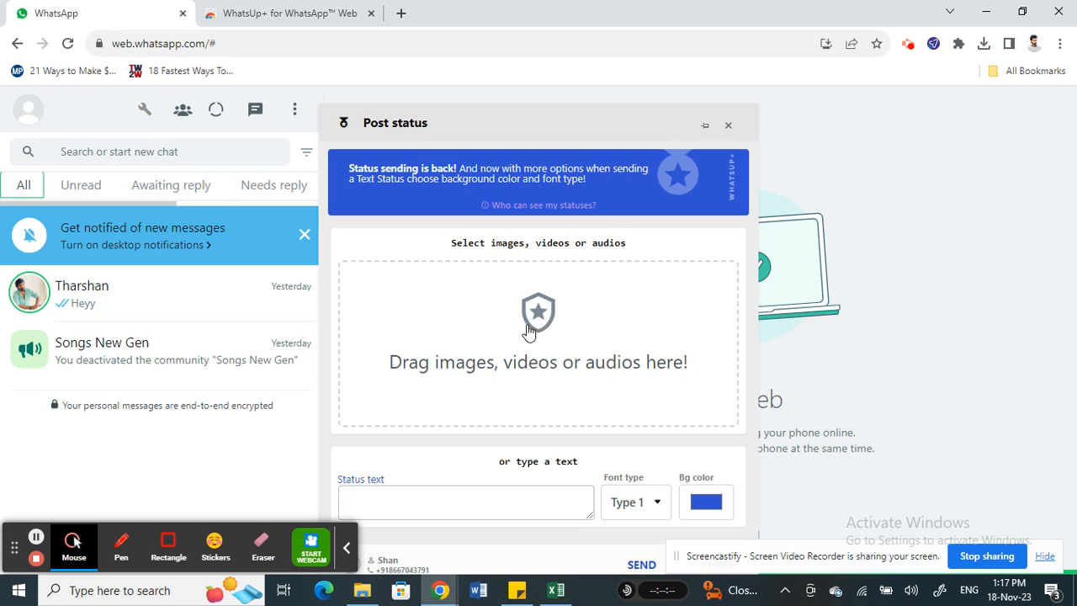